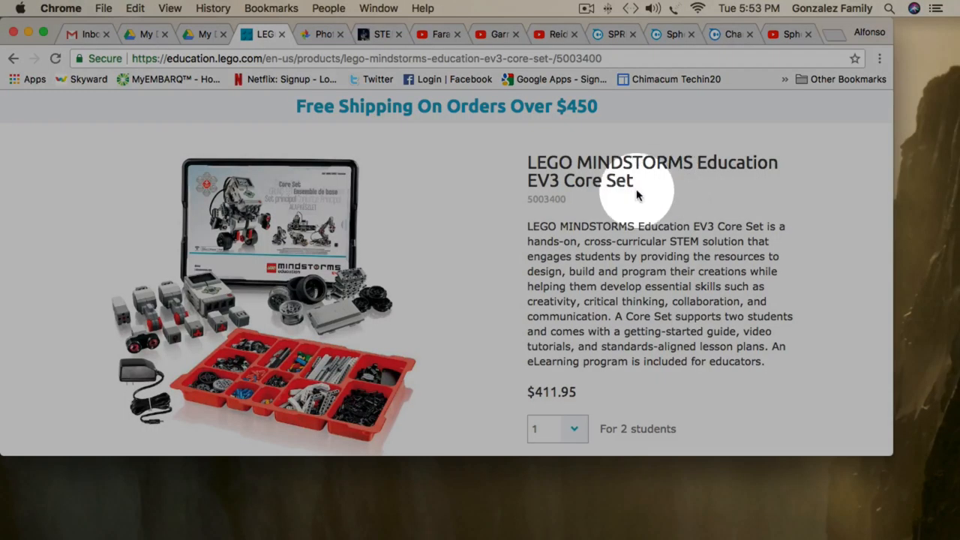
mouse_move(546, 183)
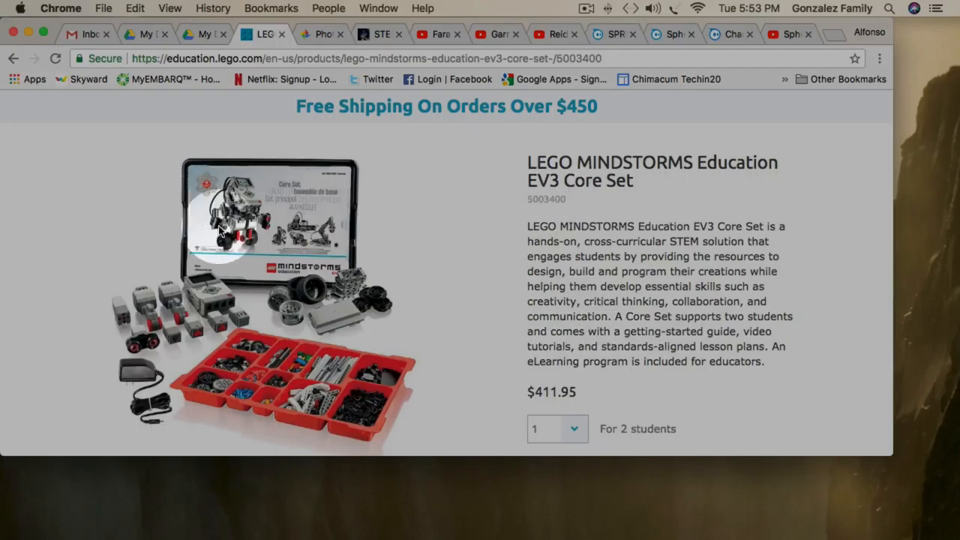
mouse_move(232, 333)
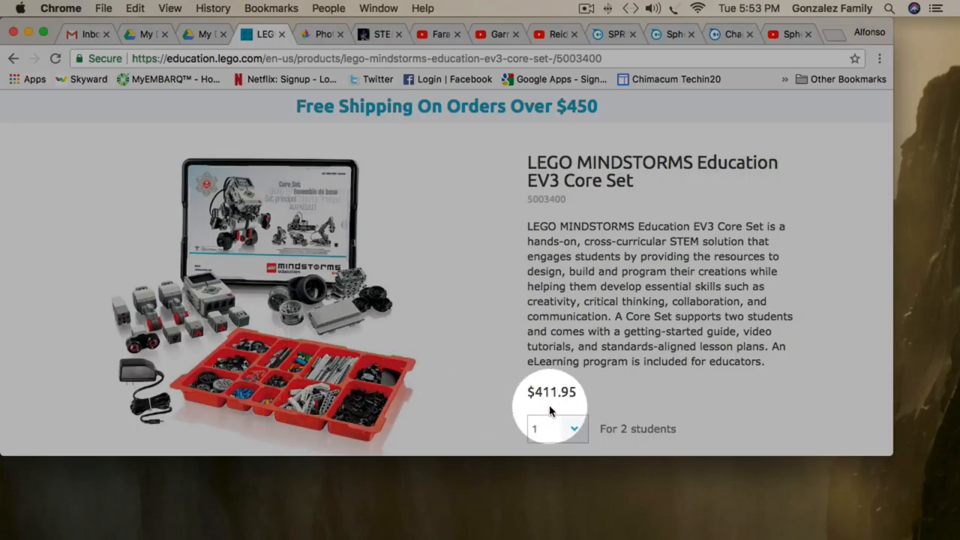
mouse_move(628, 443)
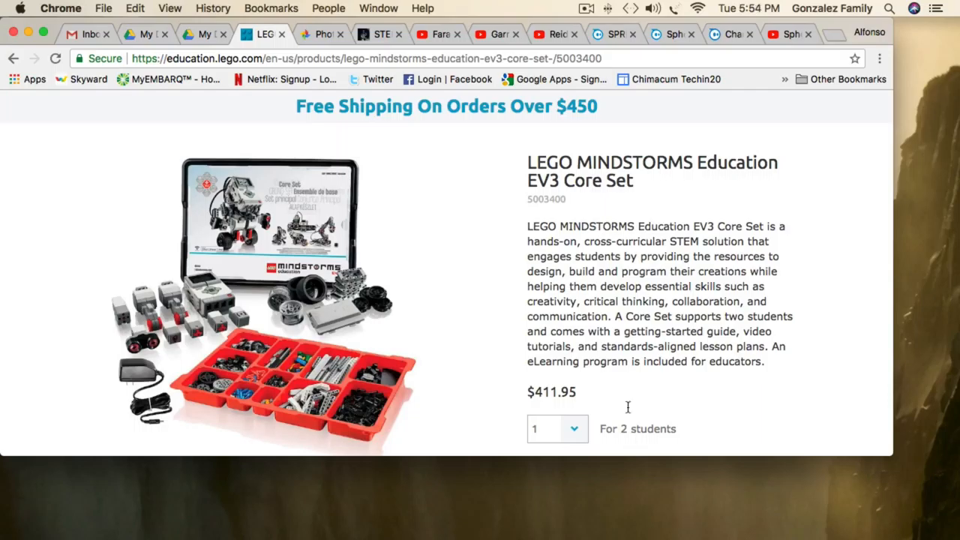
Switch to the STEM Robotics 101 EV3 course page and browse its unit list.
click(378, 33)
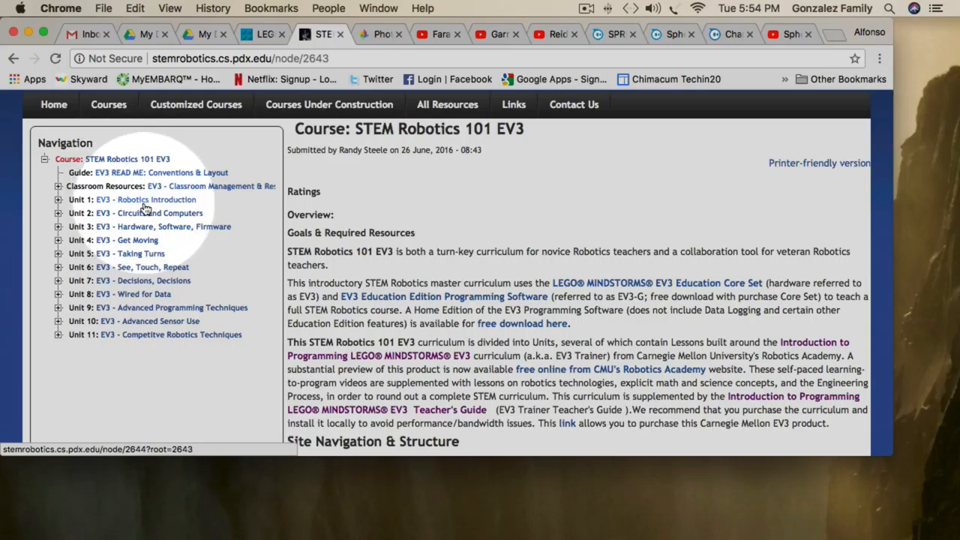
mouse_move(150, 213)
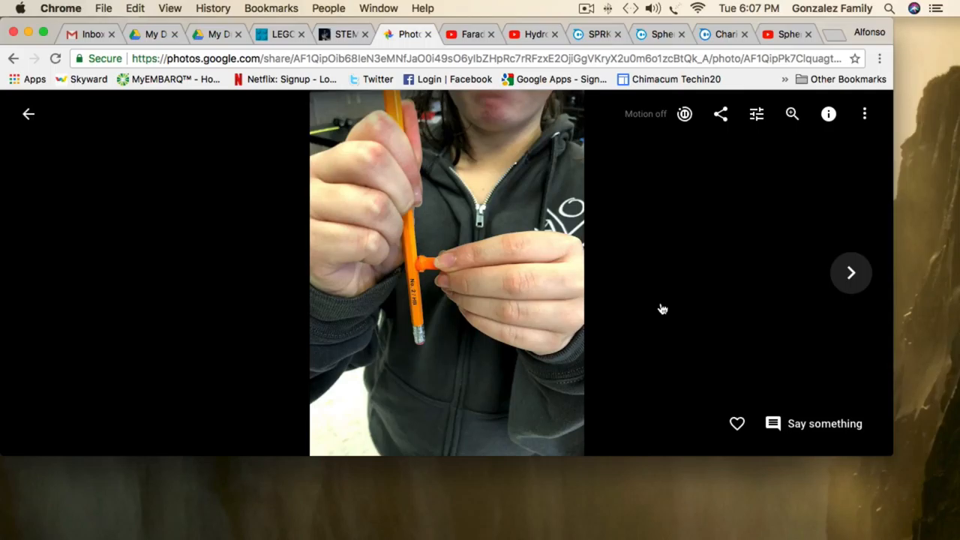
mouse_move(615, 301)
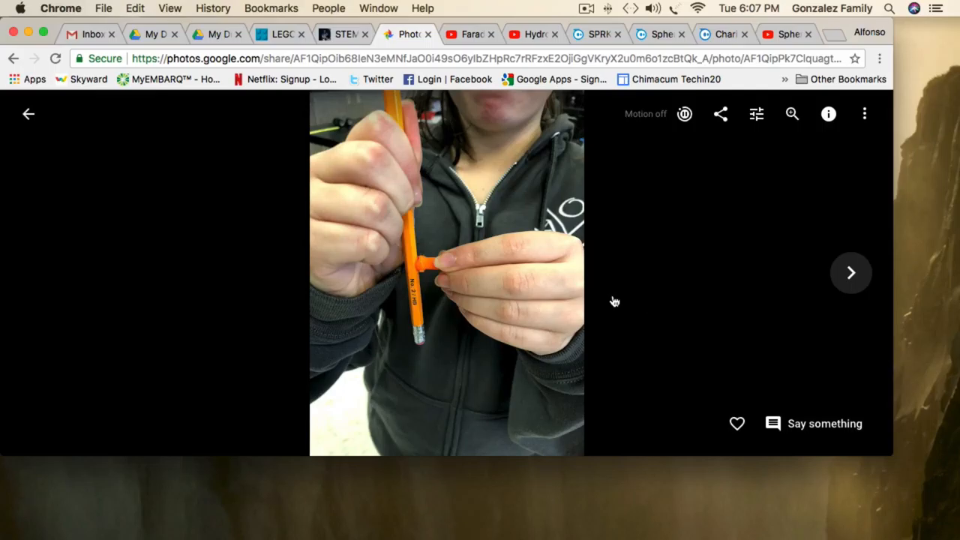
mouse_move(42, 273)
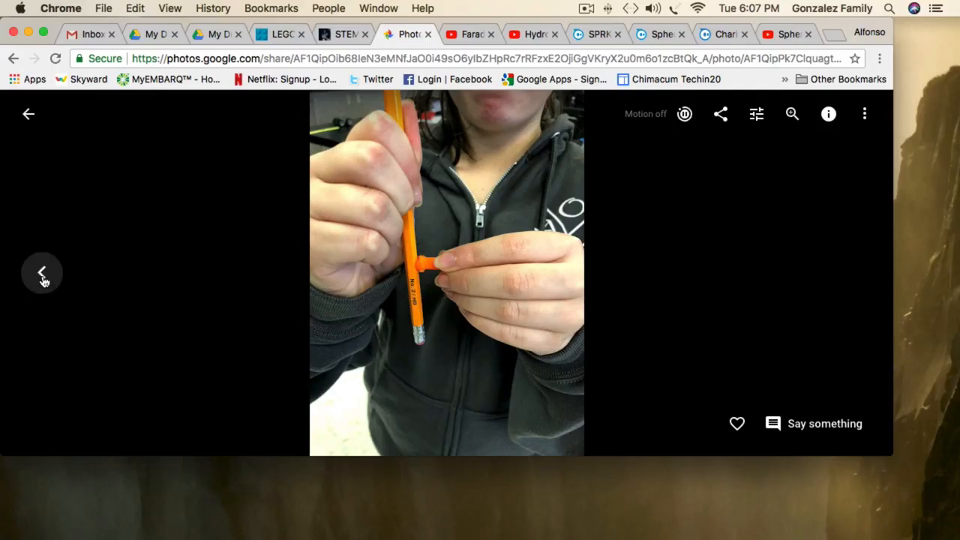